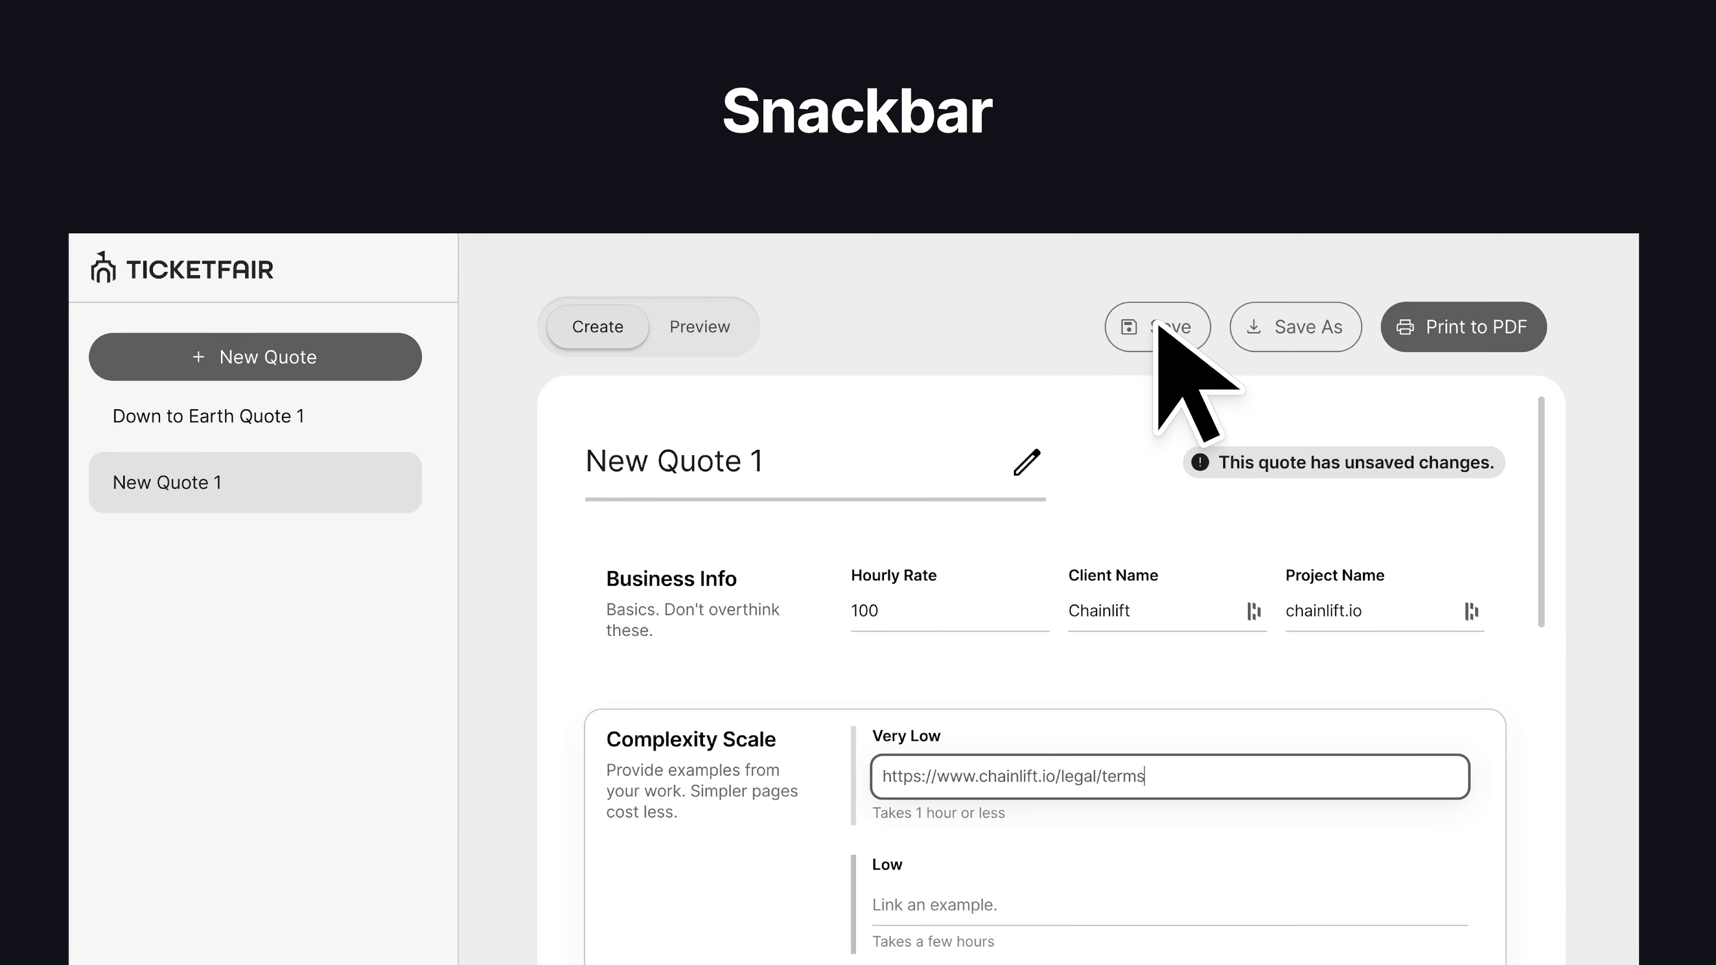
Advance the slideshow from the snackbar example to Apple's macOS system colors table
click(1157, 326)
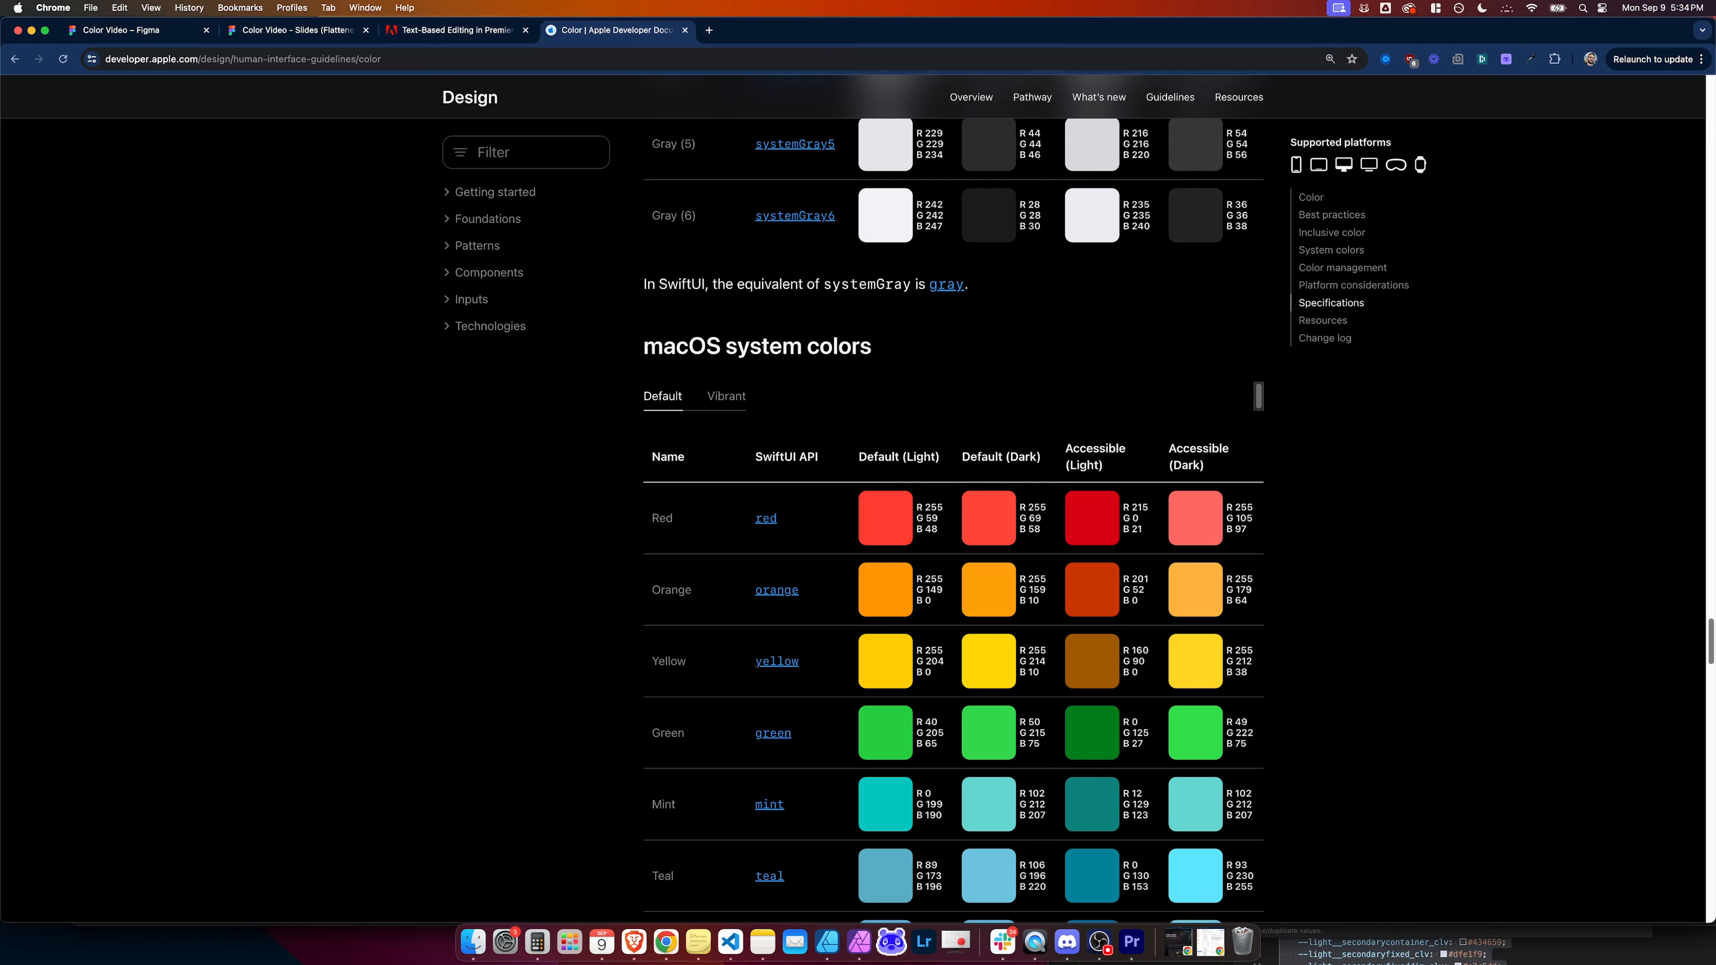
Scroll through the rest of Apple's system color table and Tailwind's default palette swatches
scroll(down, 3)
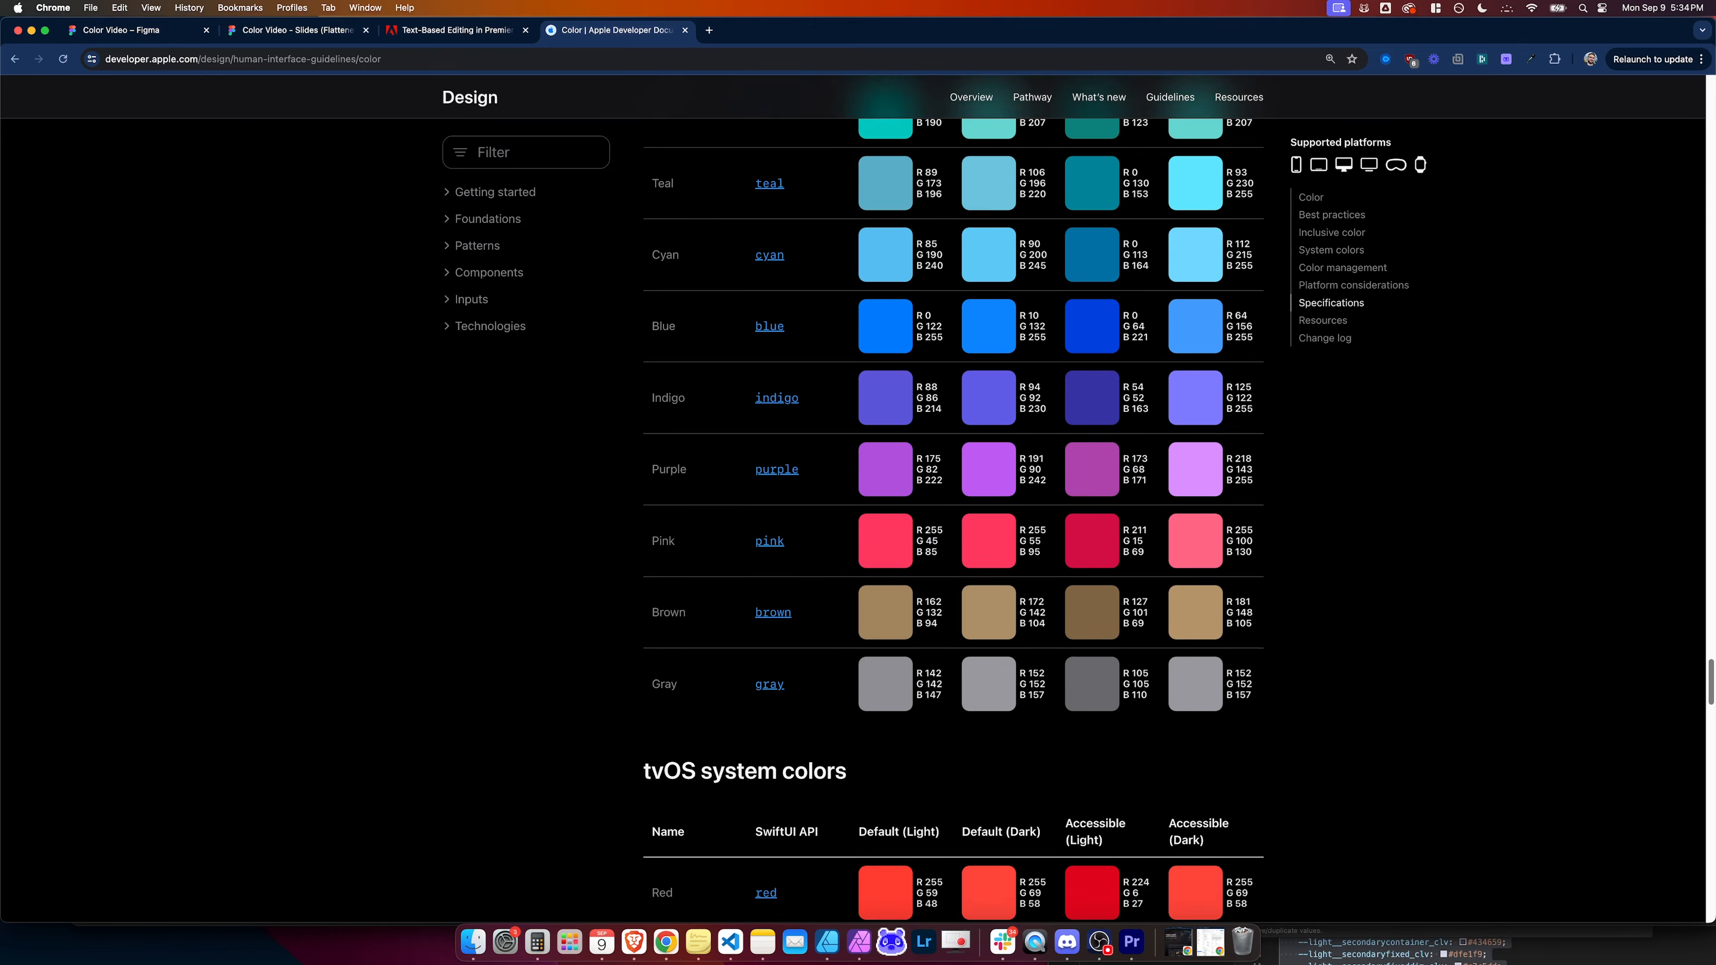
scroll(down, 3)
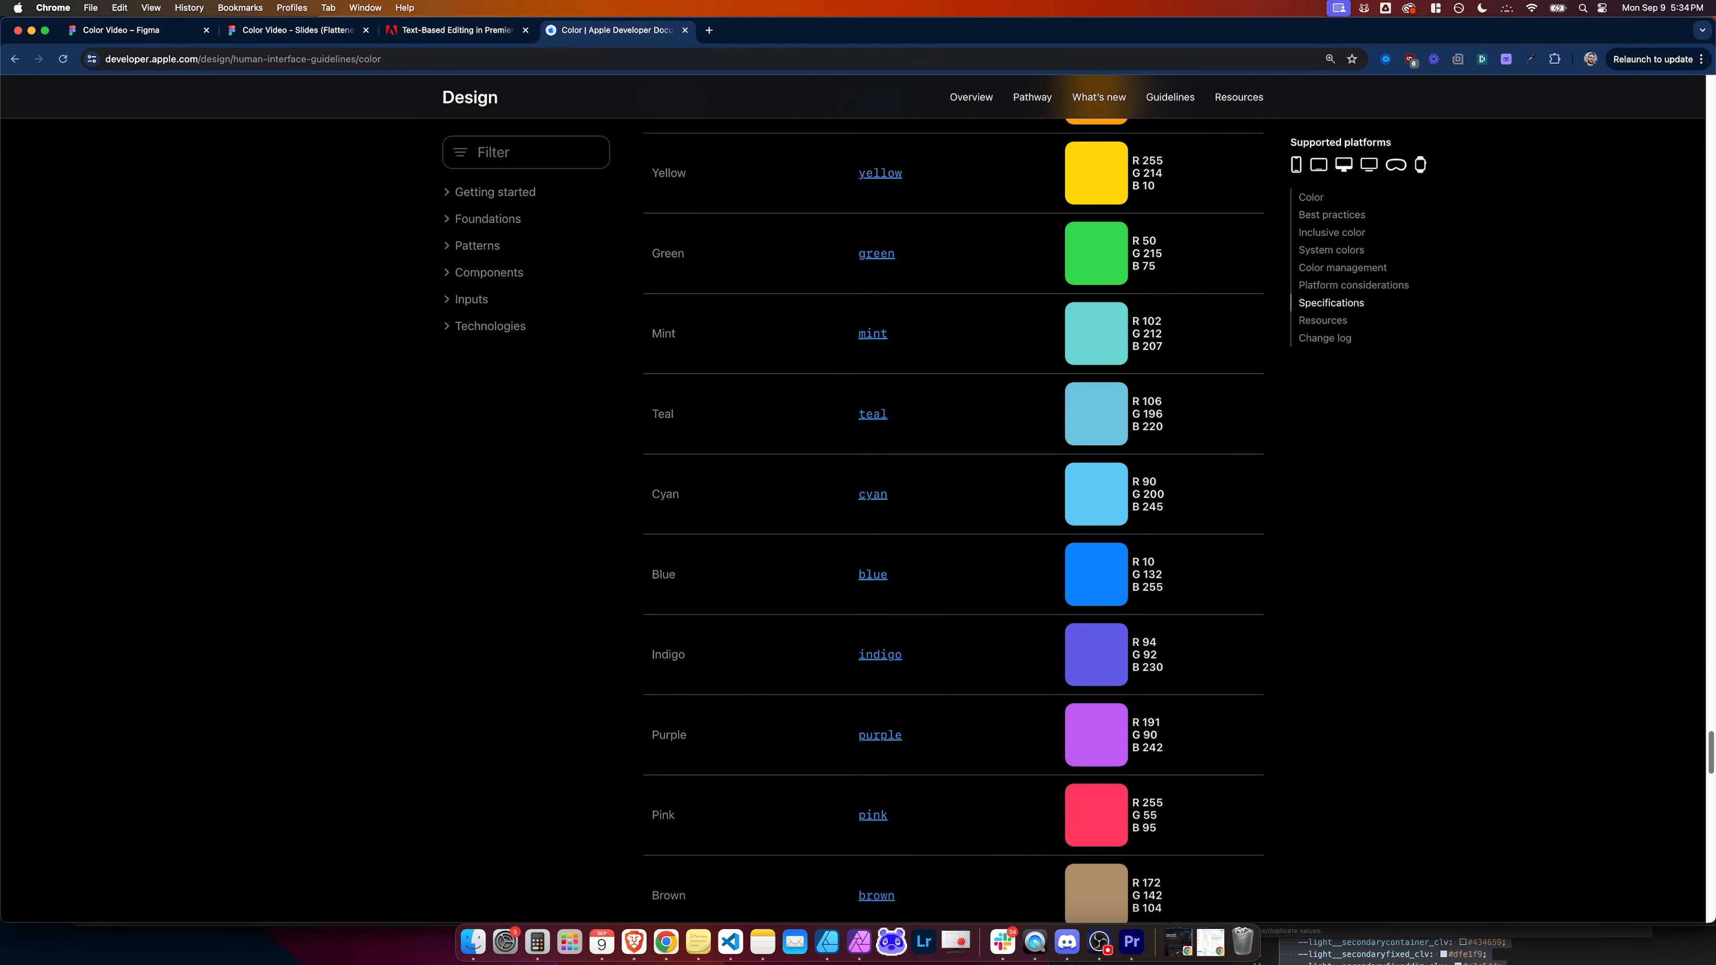
scroll(down, 3)
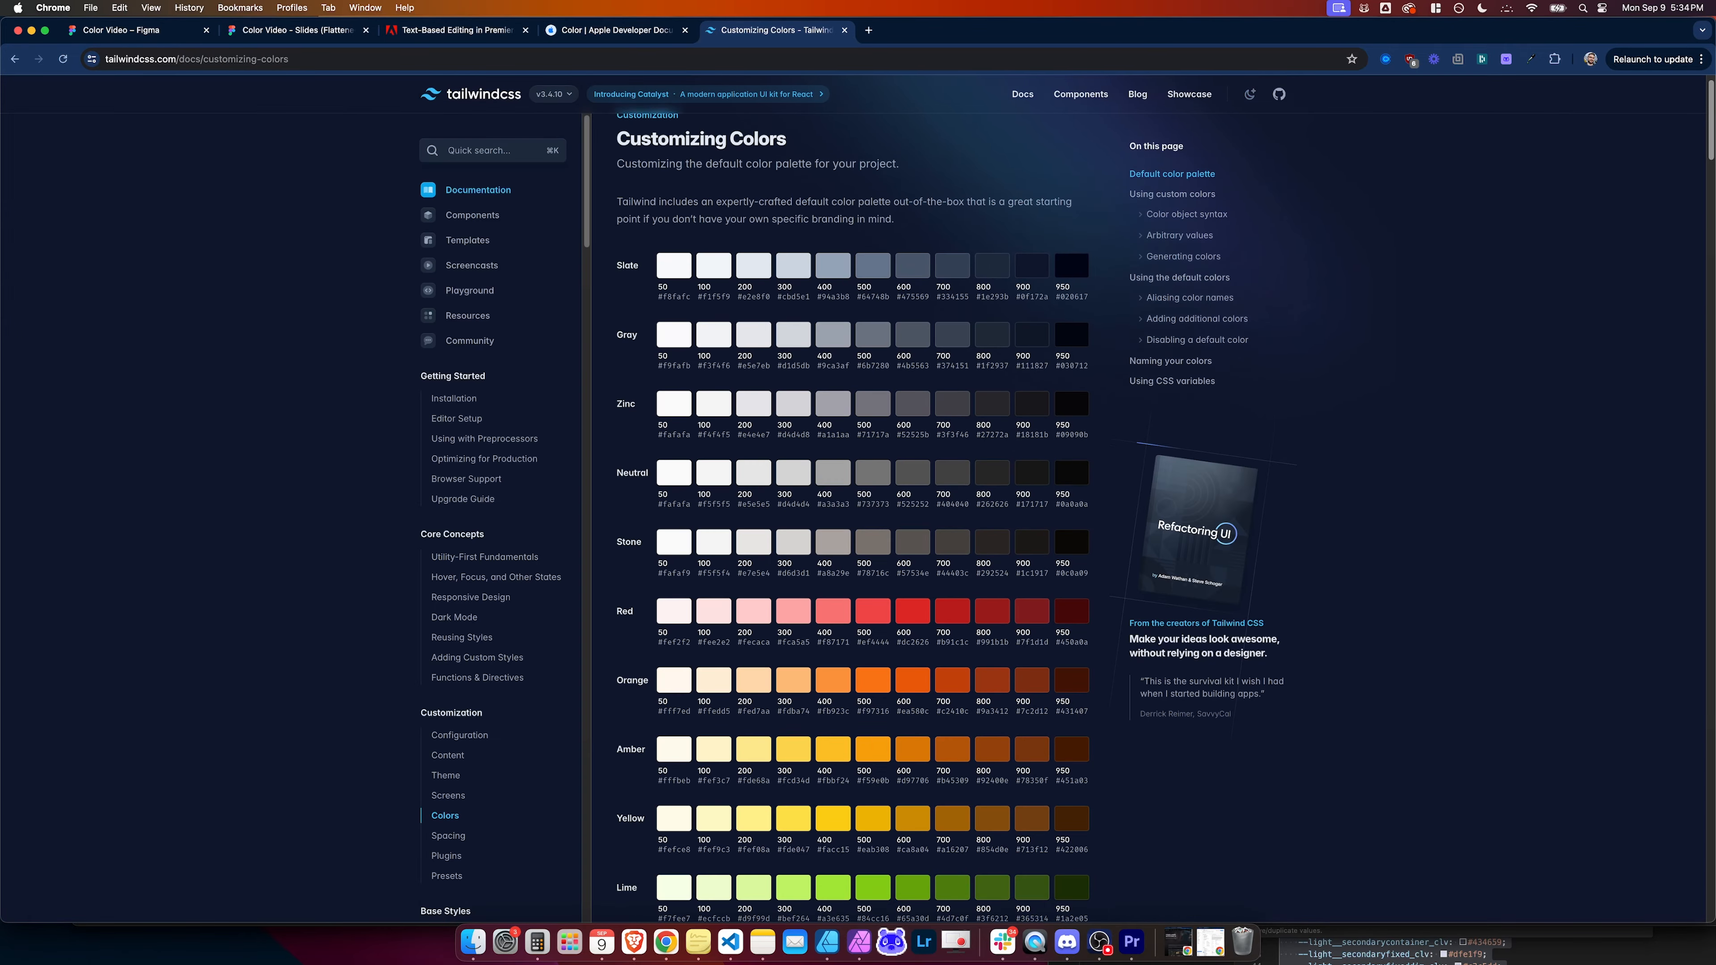
scroll(down, 3)
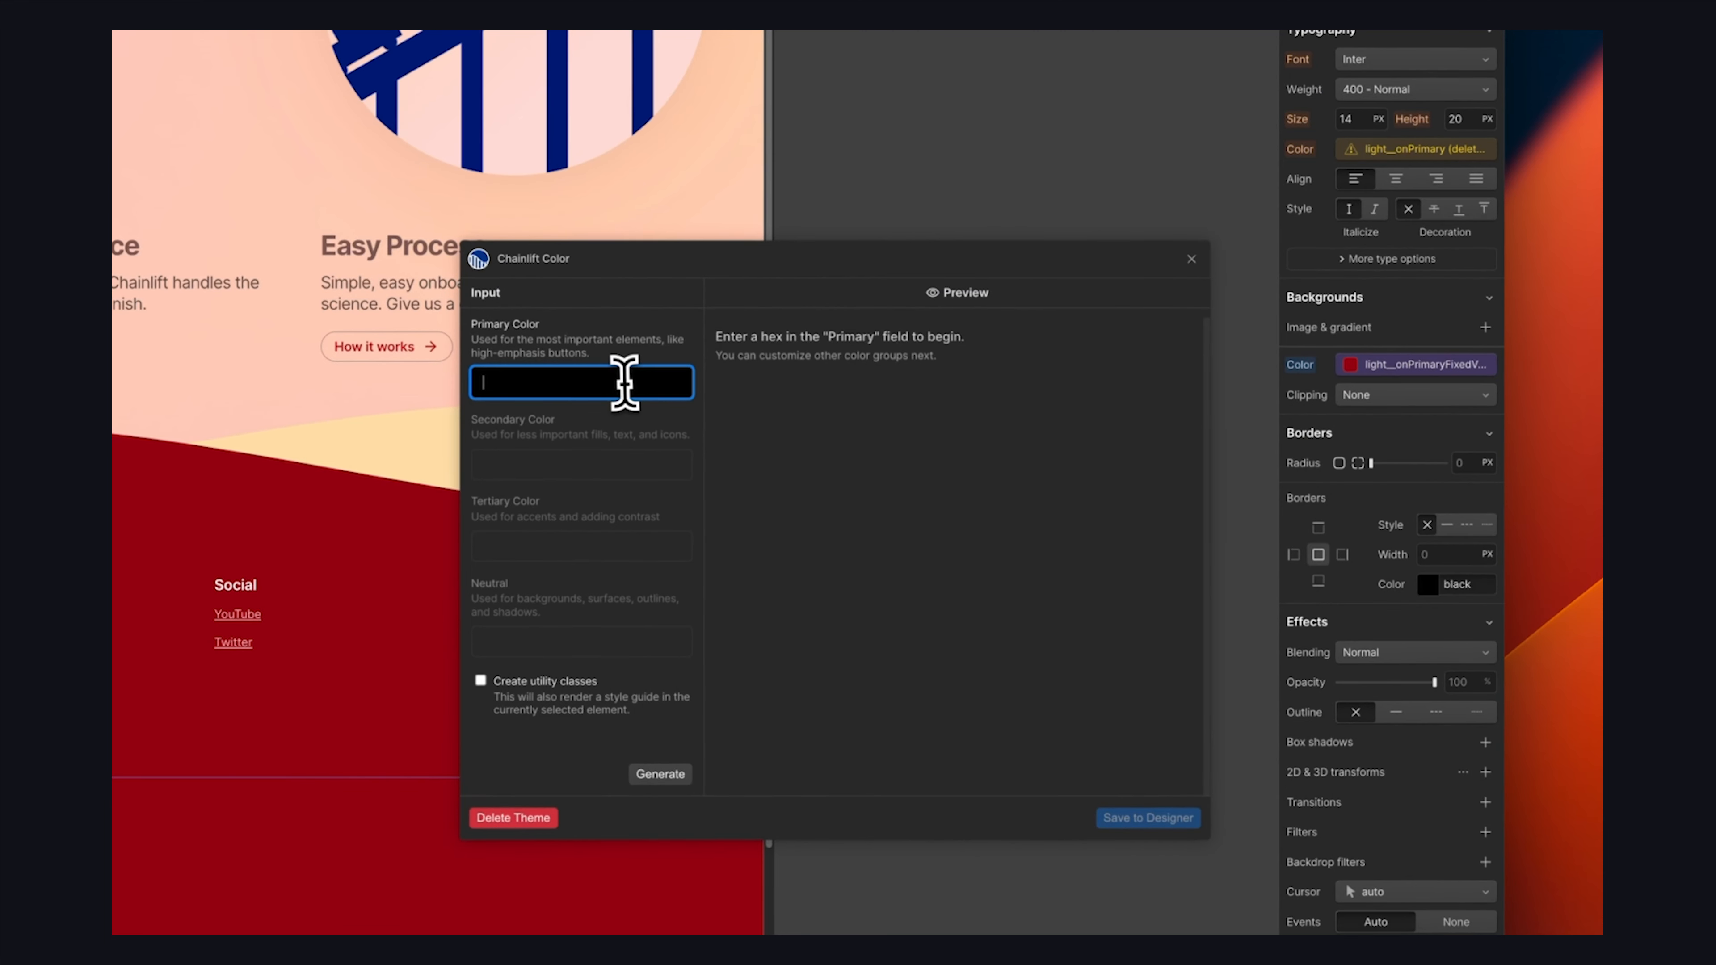
Enter primary hex 175bfc in Chainlift Color and preview the generated dark-theme roles
text(175bfc)
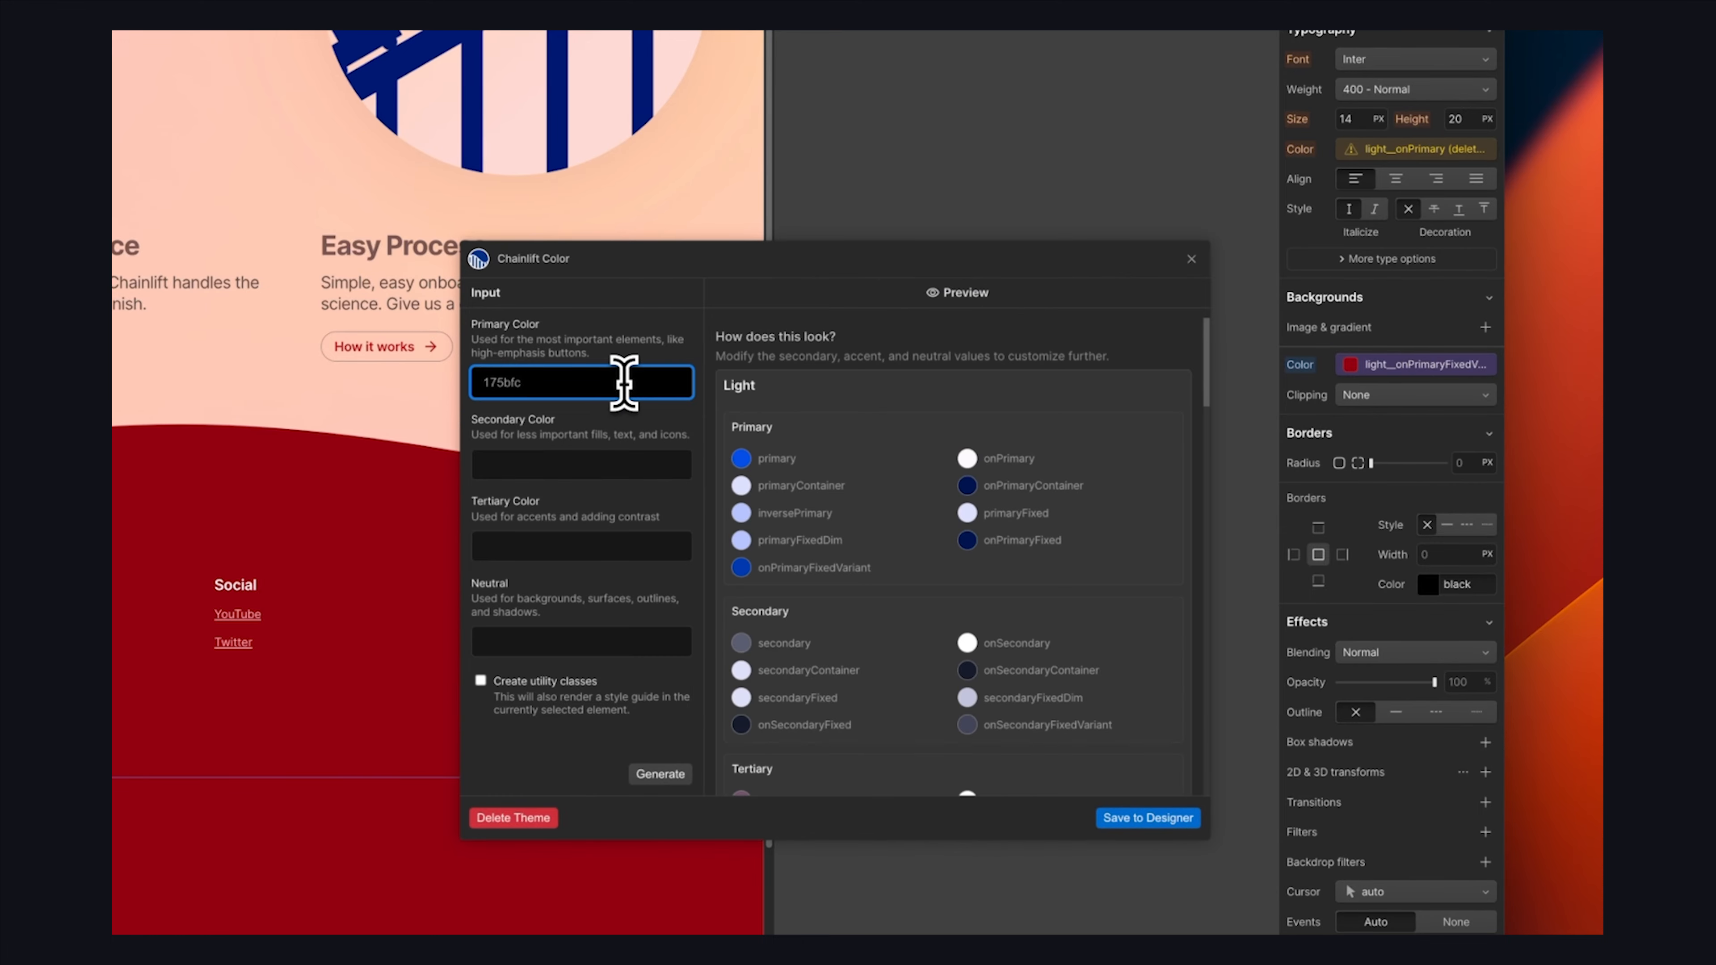
scroll(down, 3)
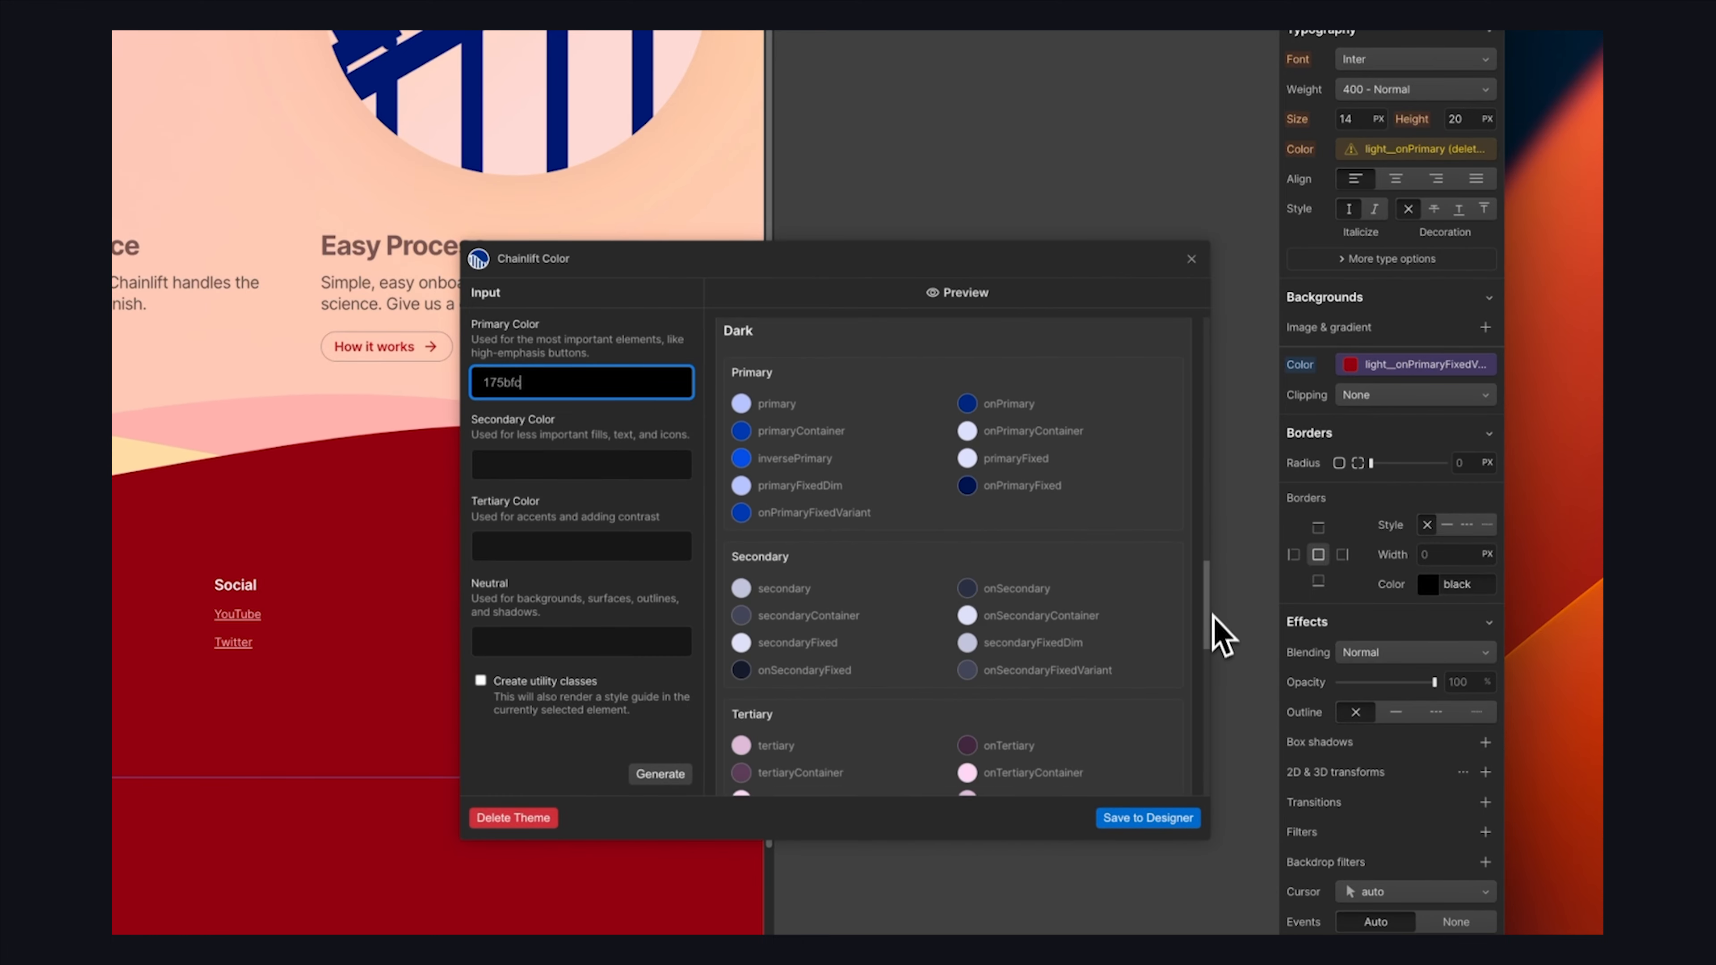
click(1146, 718)
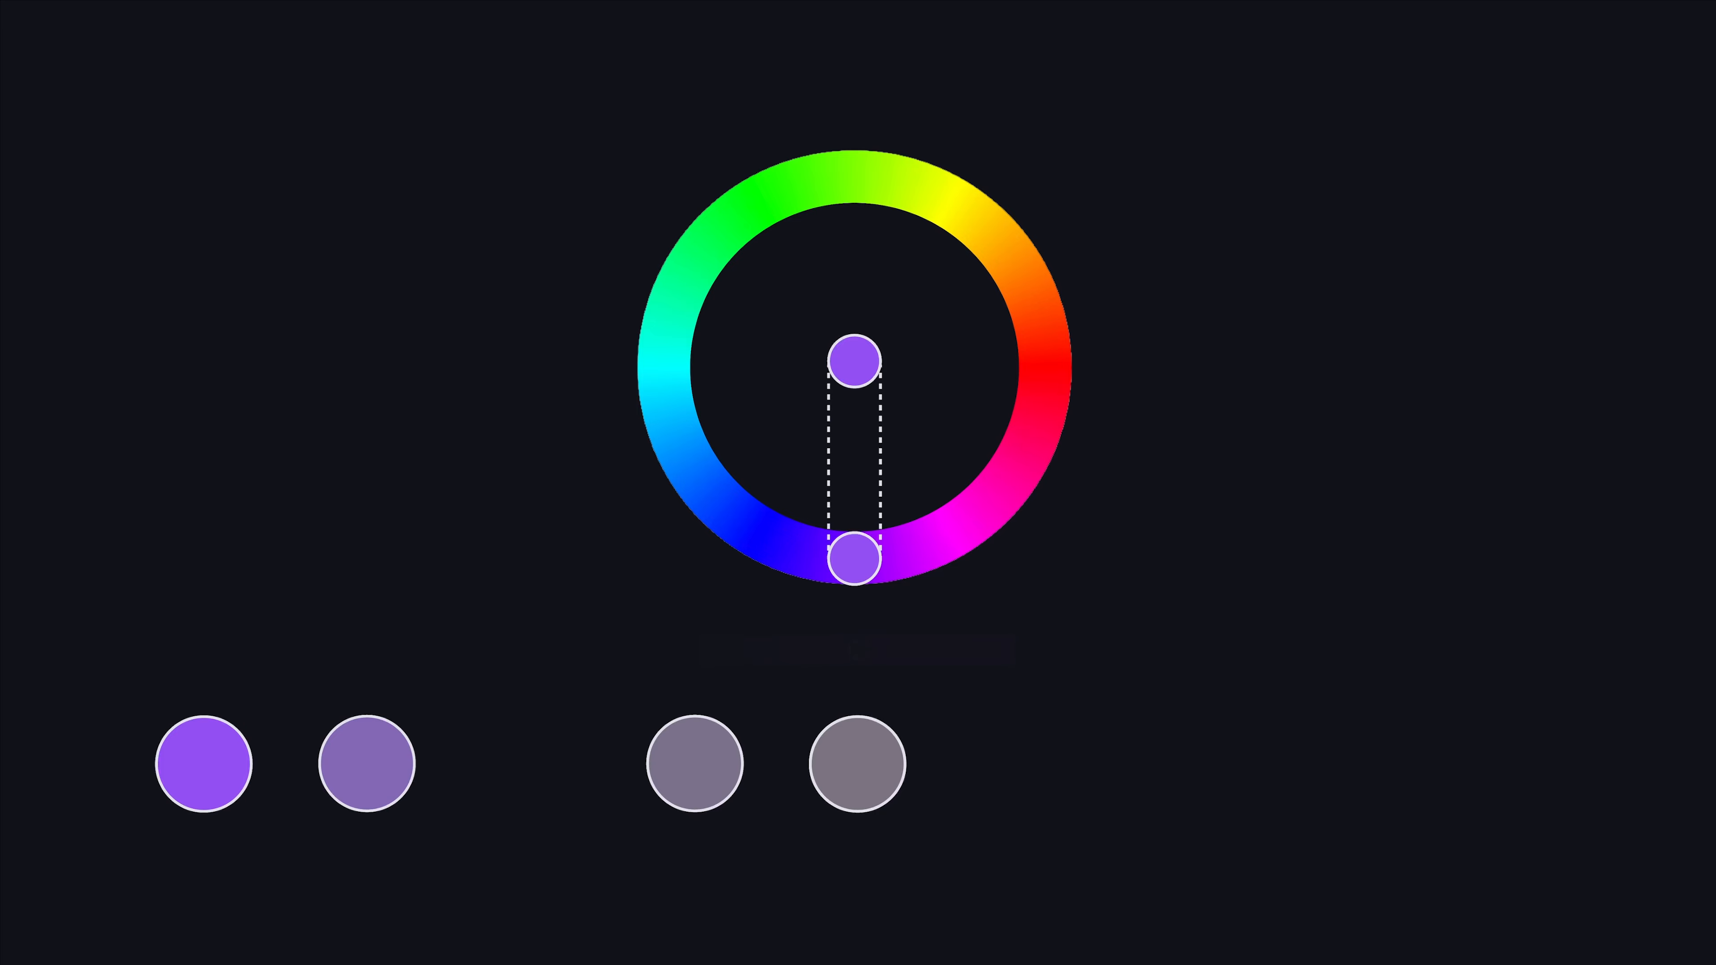
Sweep the hue marker around the colour wheel to derive the row of key colours from the purple seed
drag(854, 558, 930, 544)
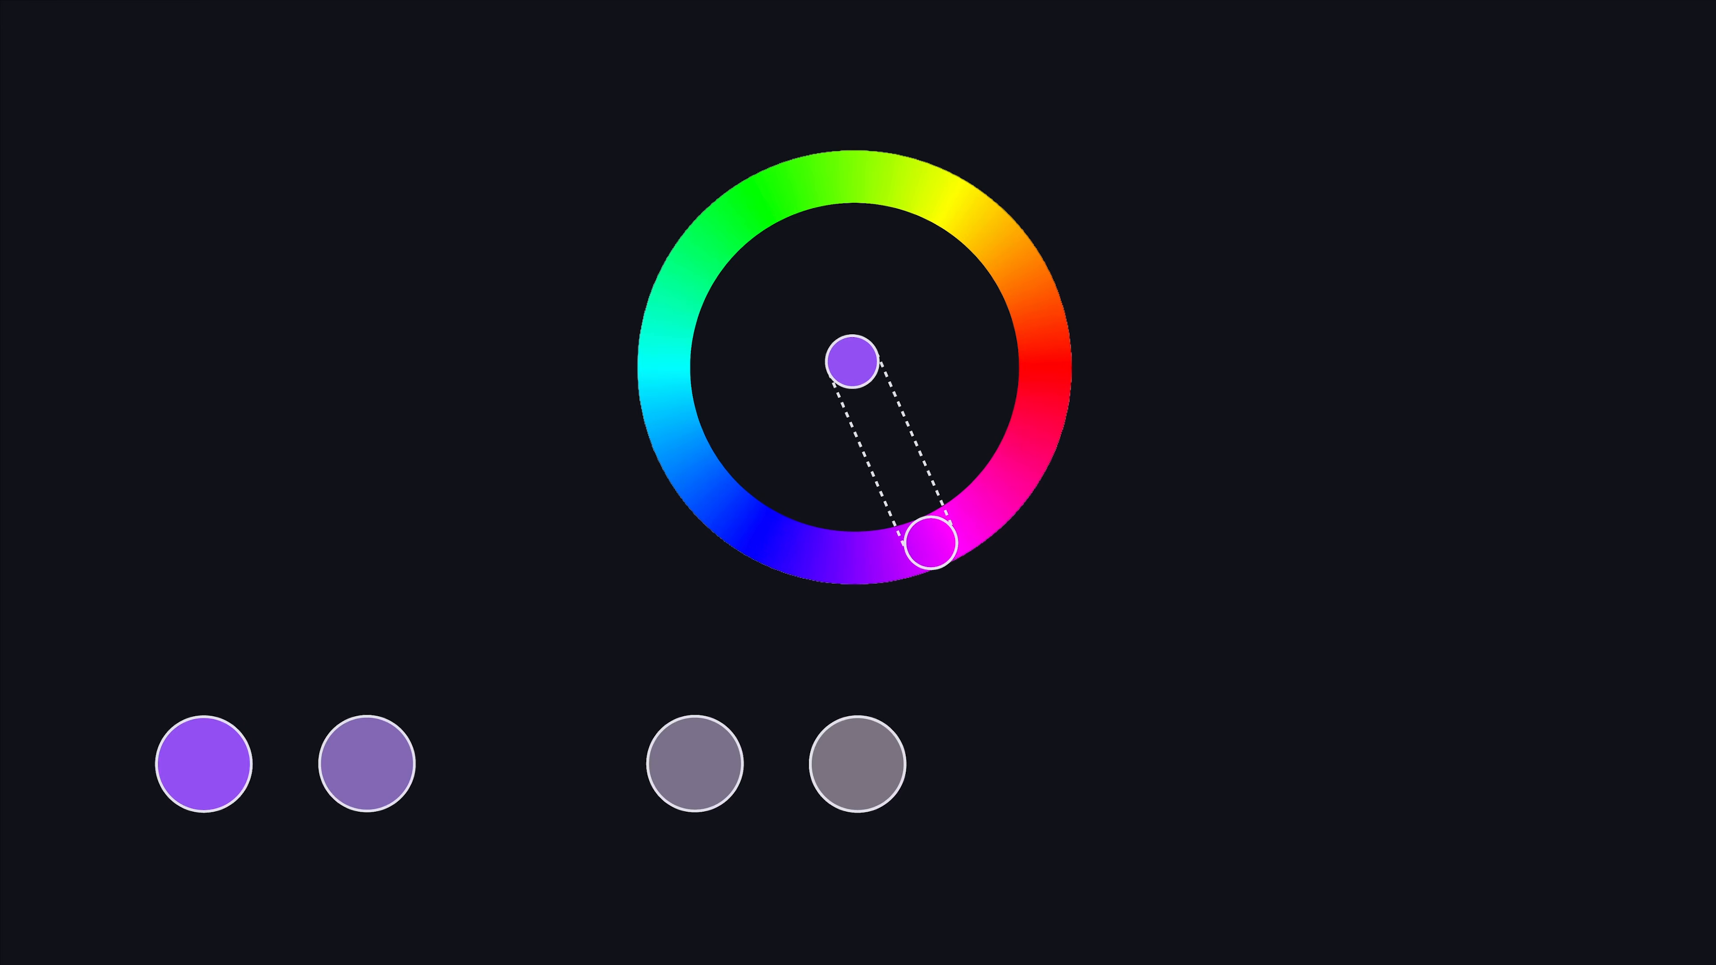
drag(928, 544, 724, 210)
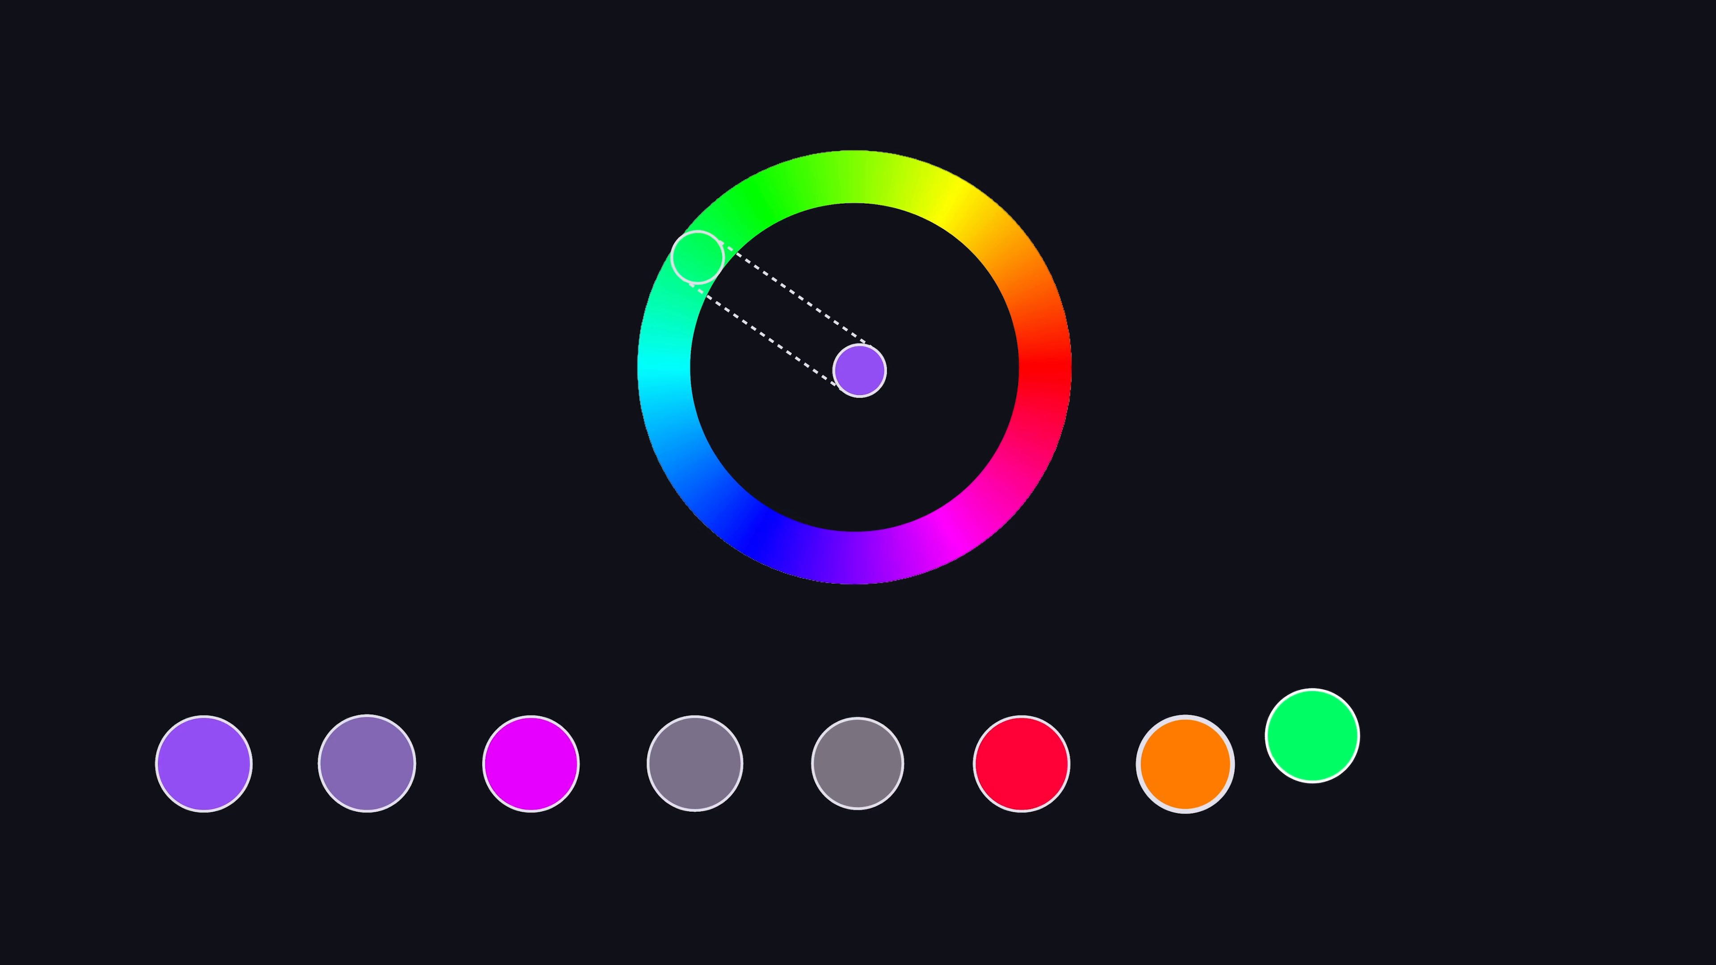
drag(689, 257, 684, 449)
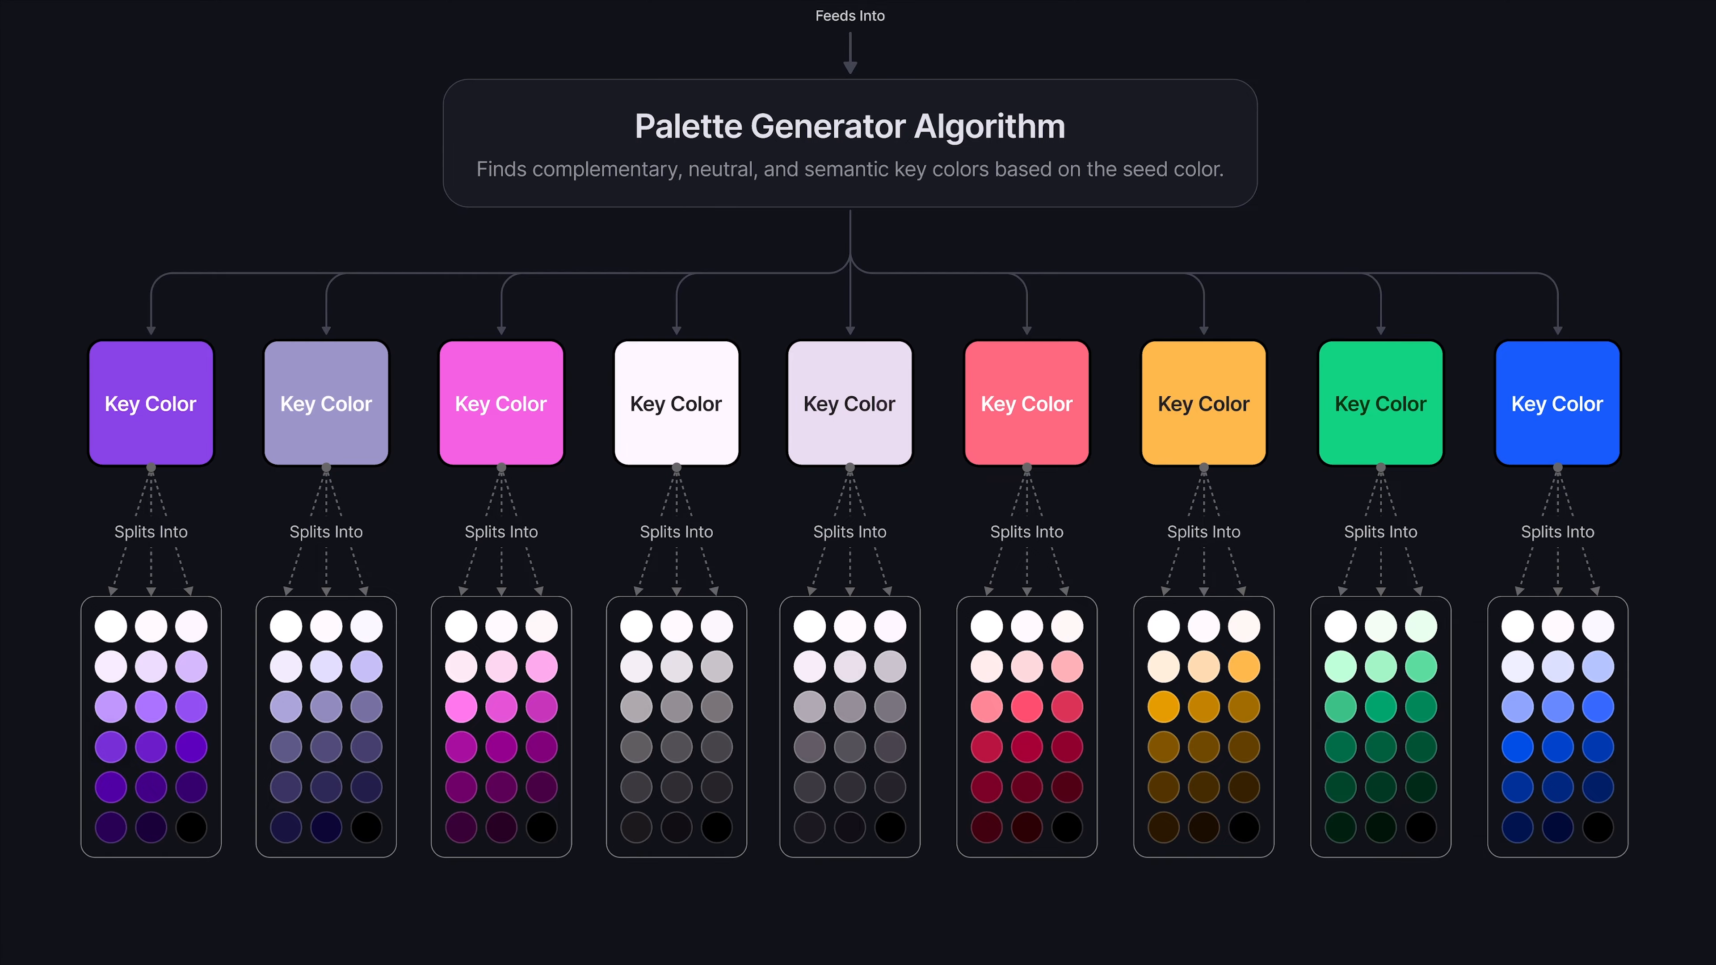
Scroll the palette generator diagram from the nine key colours down to the filtered subset rows
scroll(down, 3)
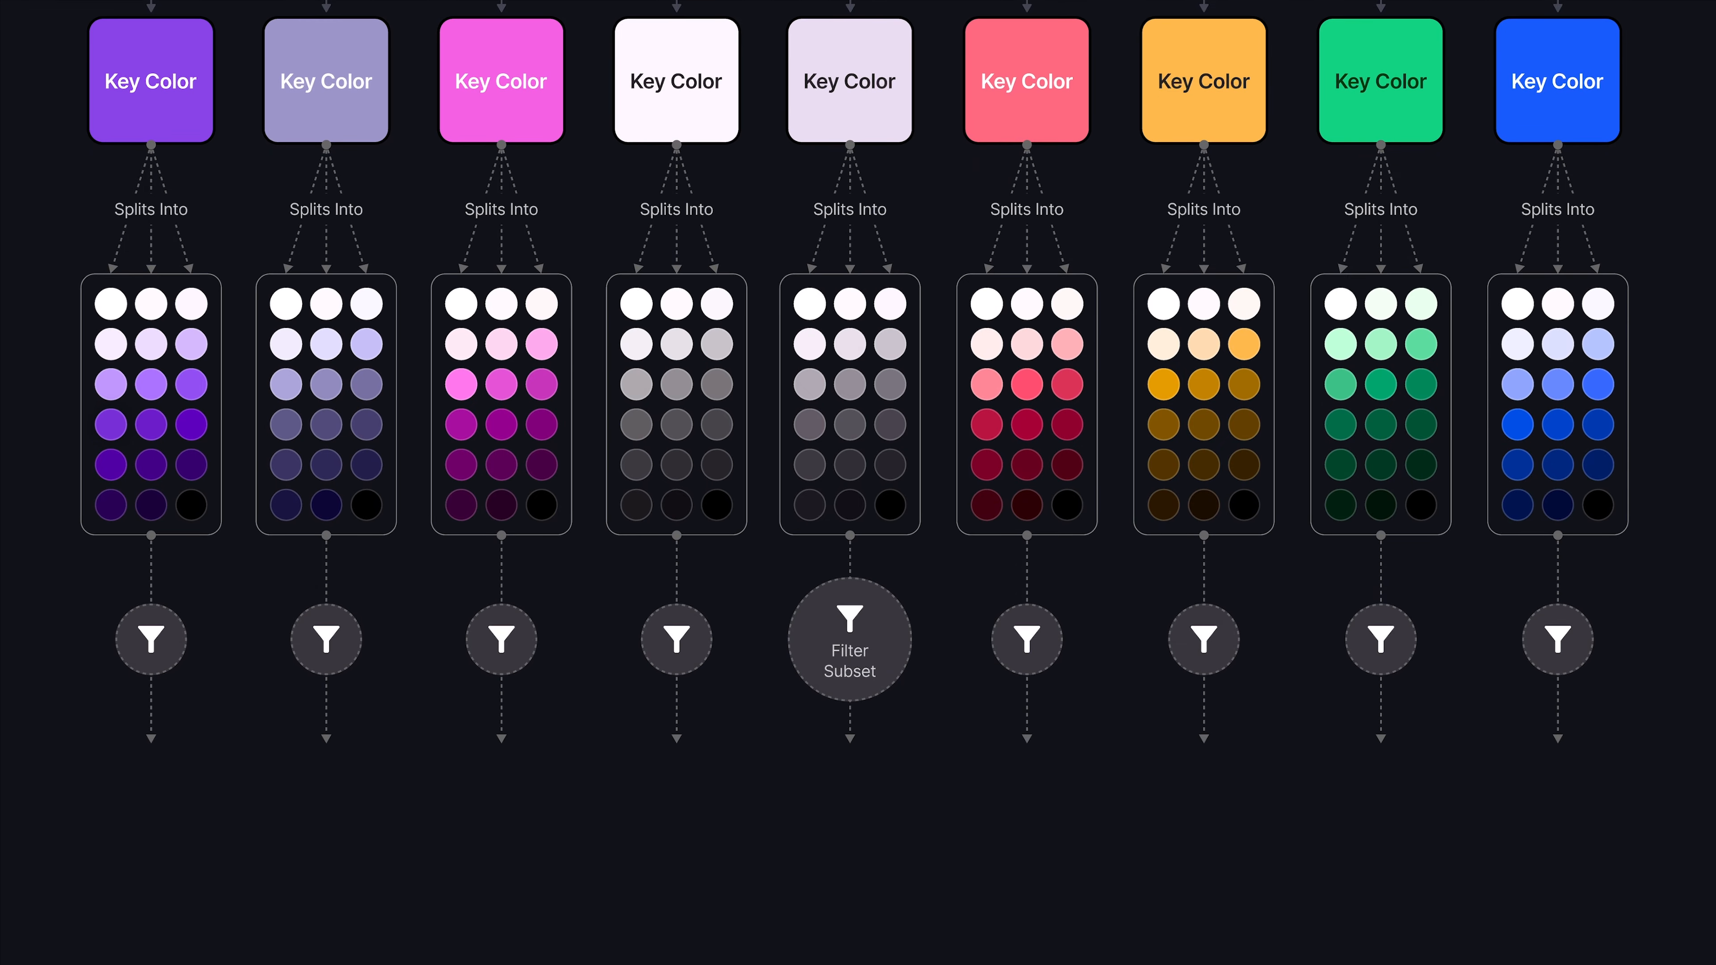
scroll(down, 3)
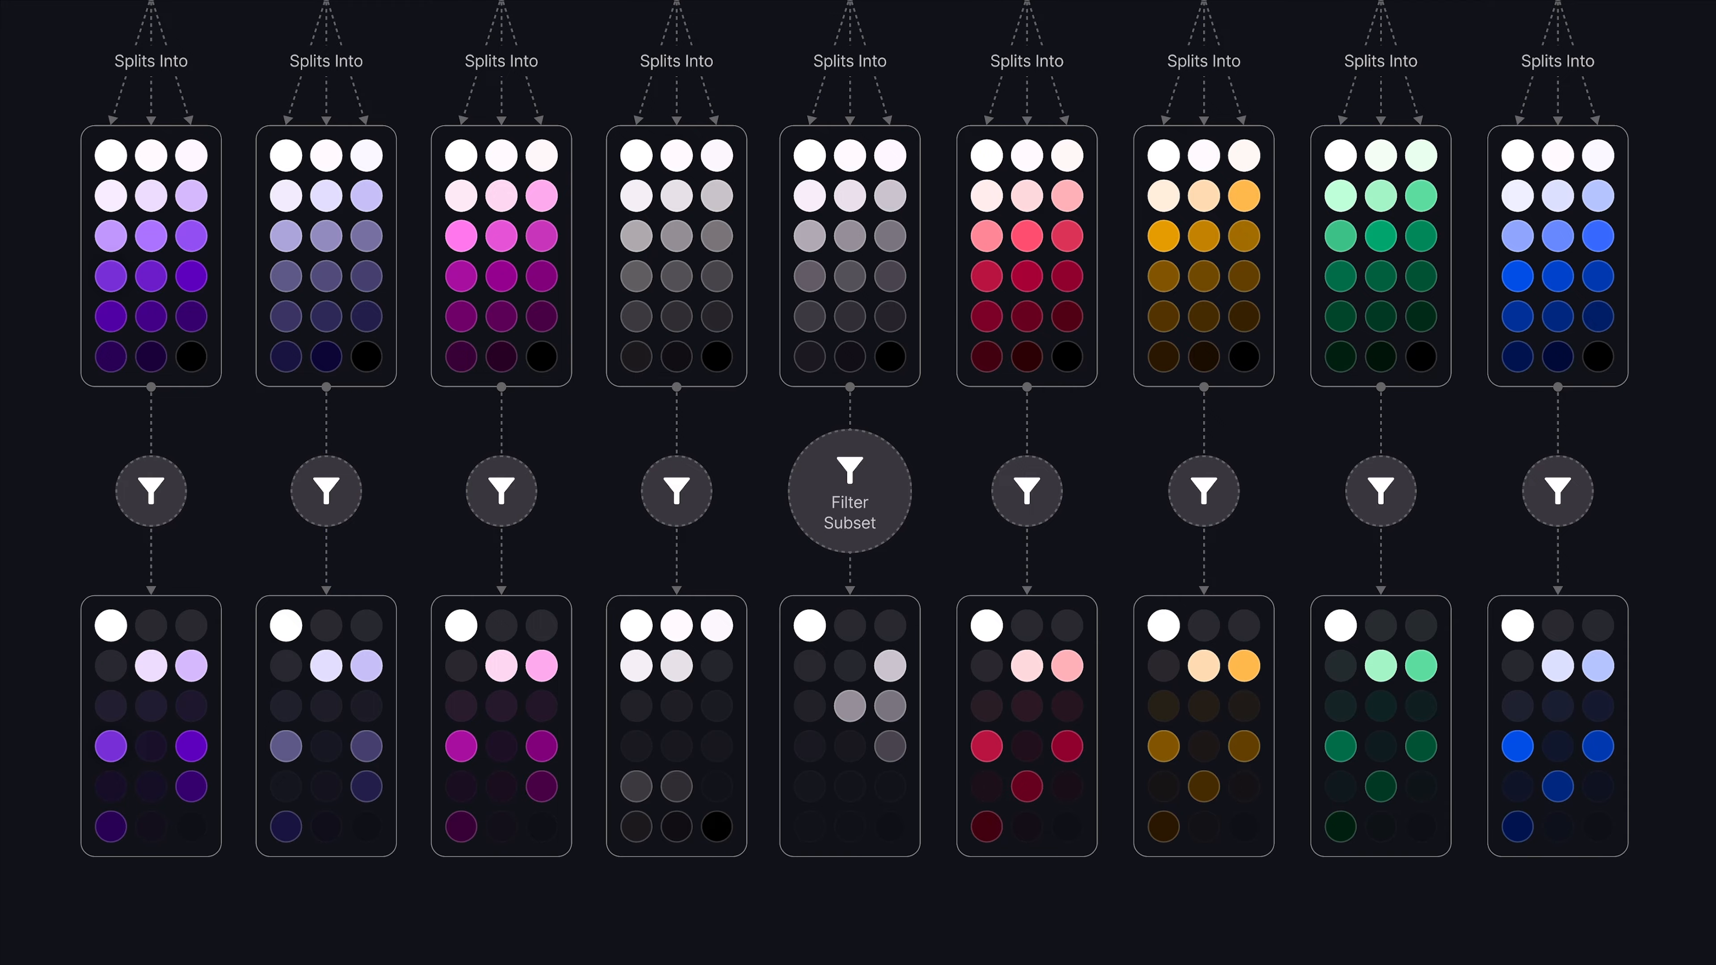